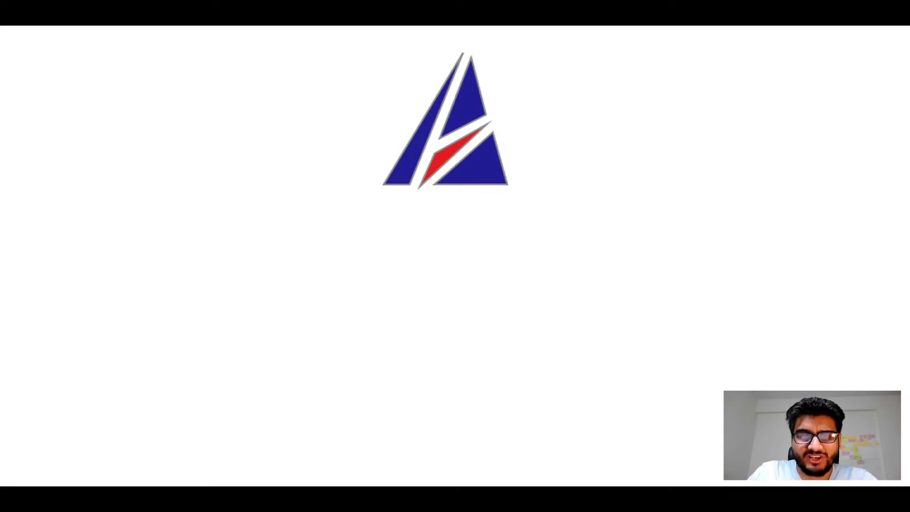
- Advance through the Keynote intro slides to the 'Let's install brew!' slide
key("Right")
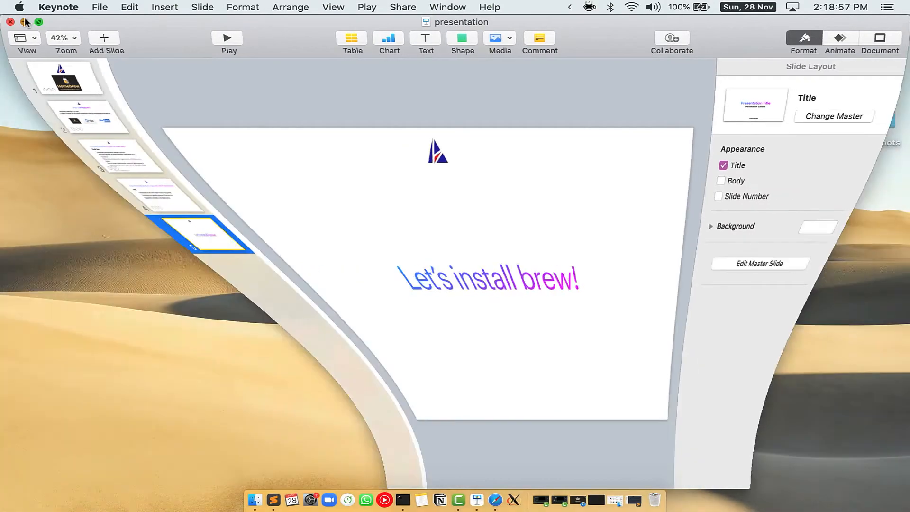
- Close the Keynote window and launch Terminal through a Spotlight search
left_click(25, 22)
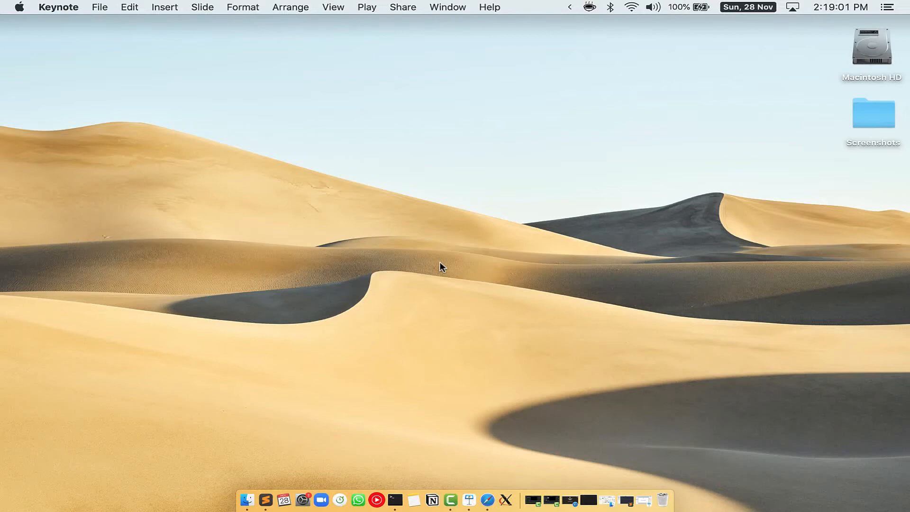
key("cmd+space")
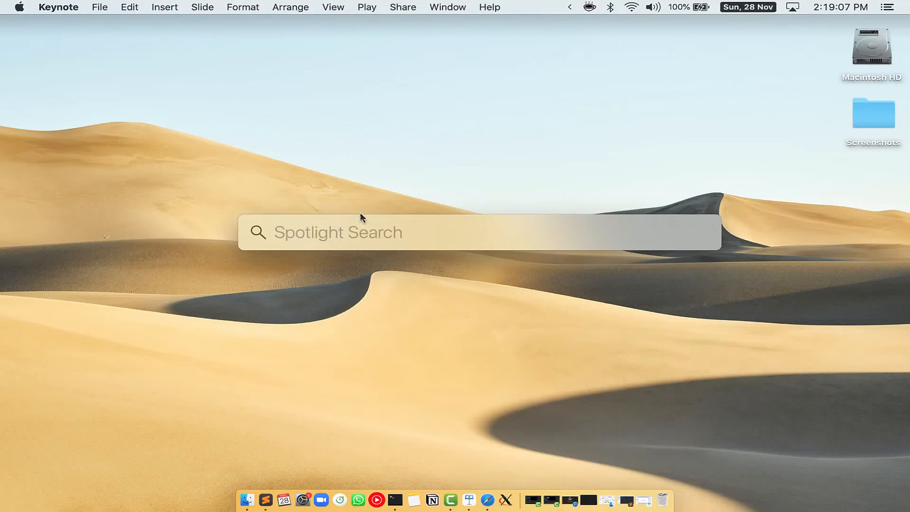
mouse_move(433, 235)
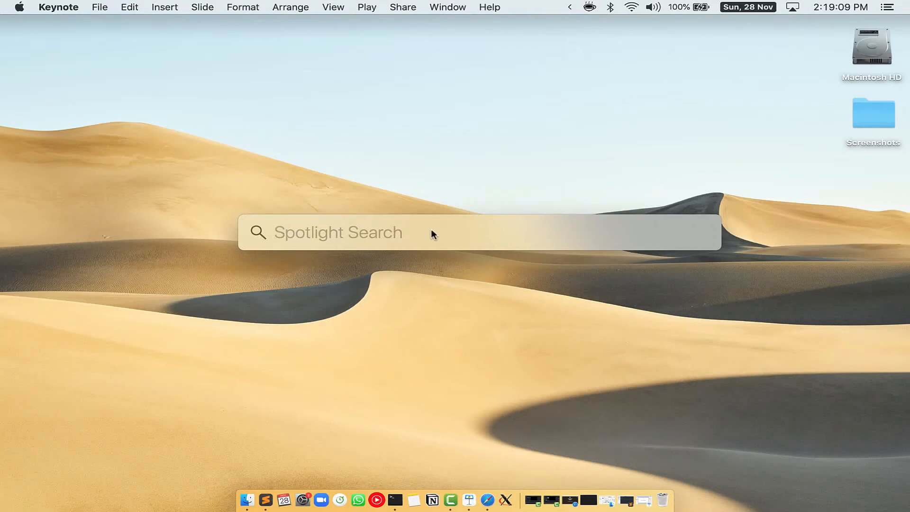
type("Terminal.app")
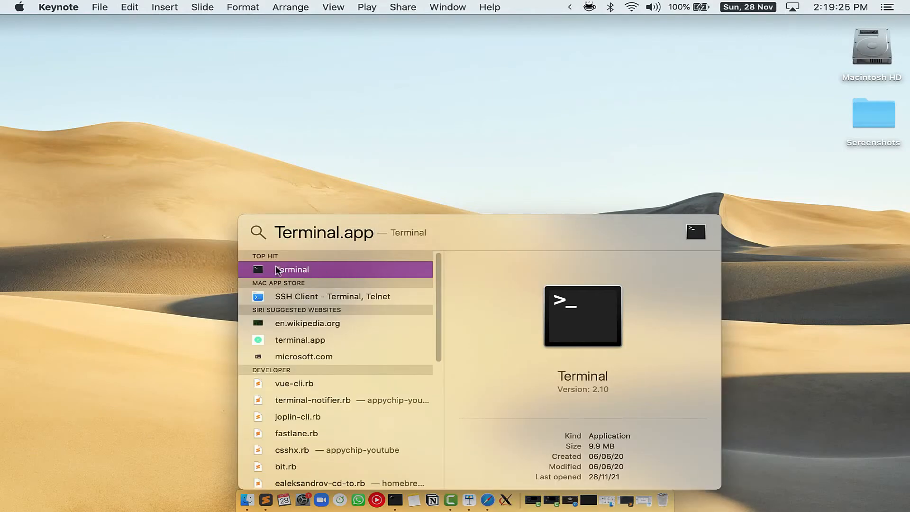
left_click(290, 269)
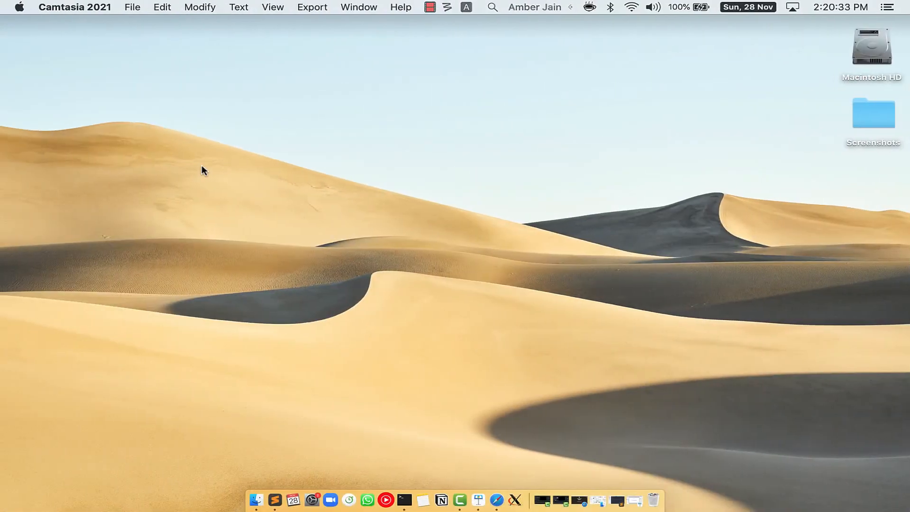
- Go to brew.sh in Safari and copy the Homebrew install command
left_click(506, 498)
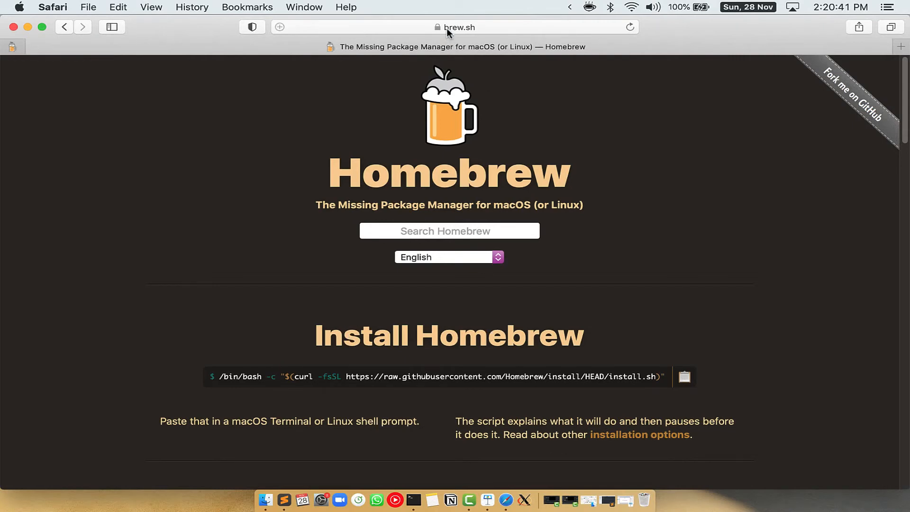
left_click(458, 27)
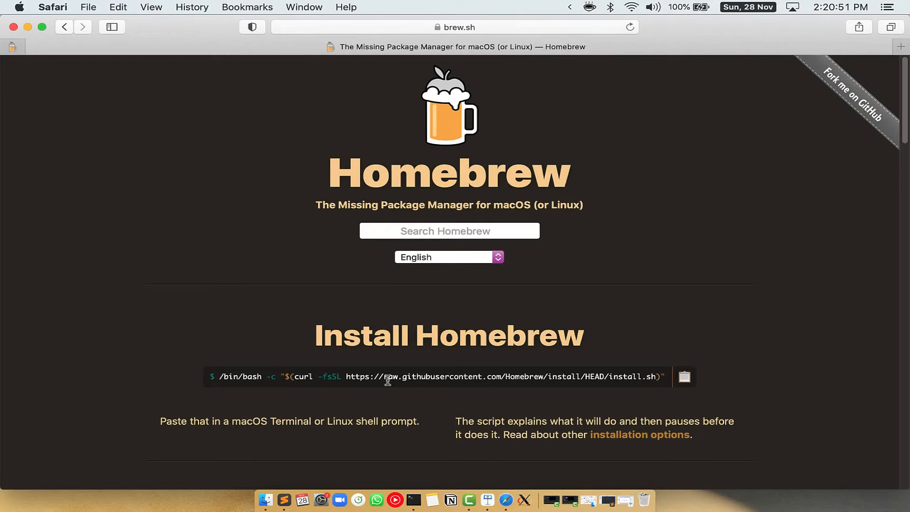
double_click(365, 335)
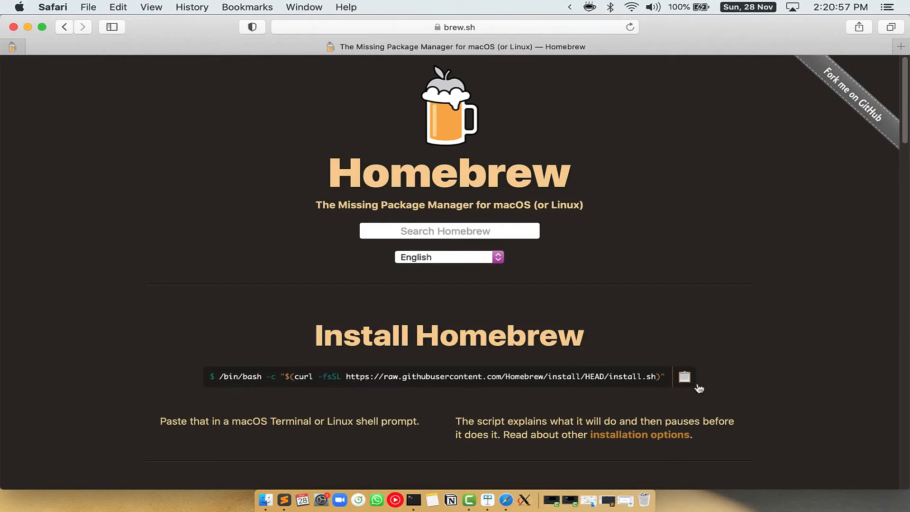
left_click(684, 376)
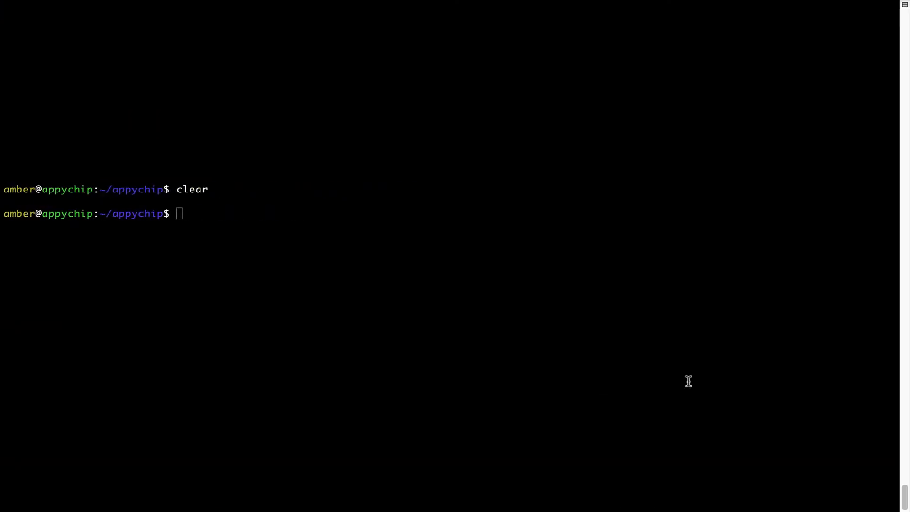
- Paste the install command, enter the sudo password, and continue the installation
right_click(282, 202)
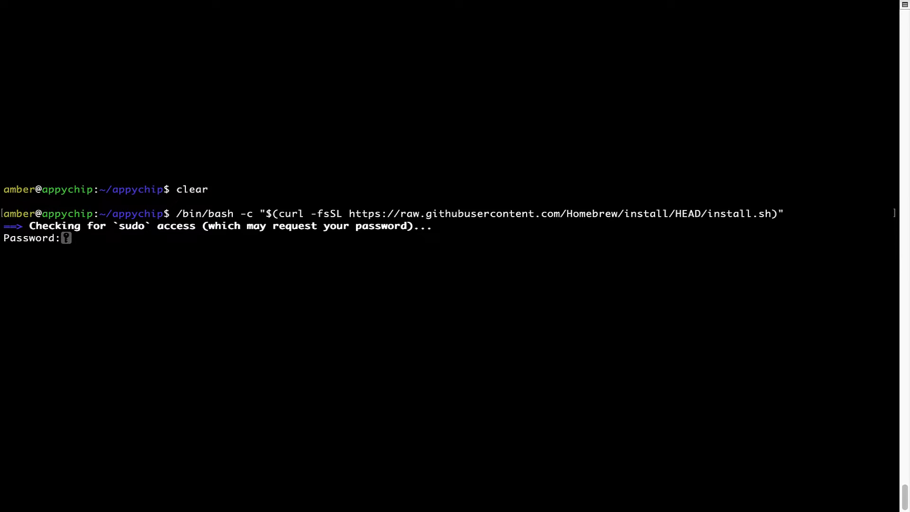
key("Return")
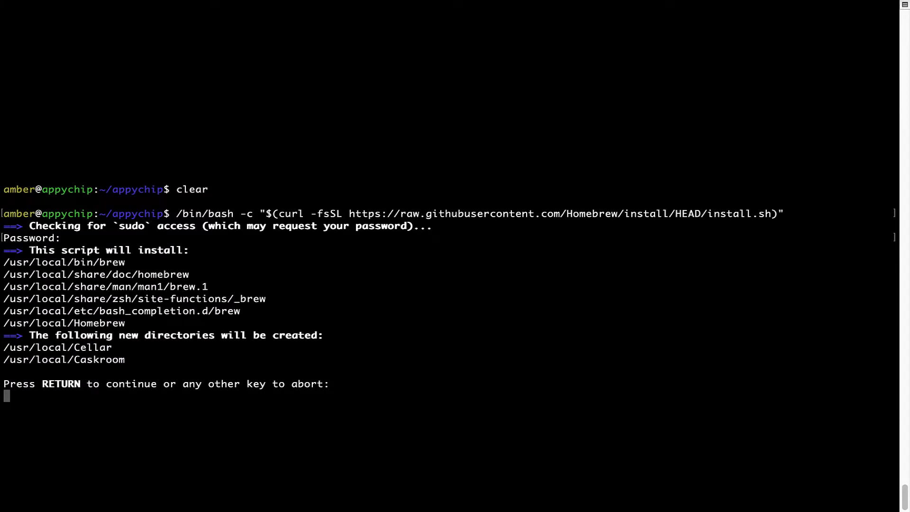
mouse_move(11, 408)
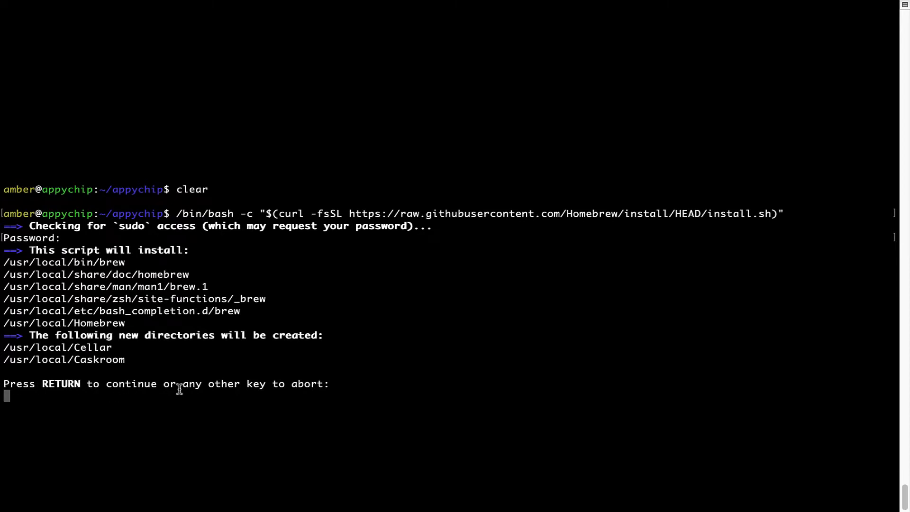
key("Return")
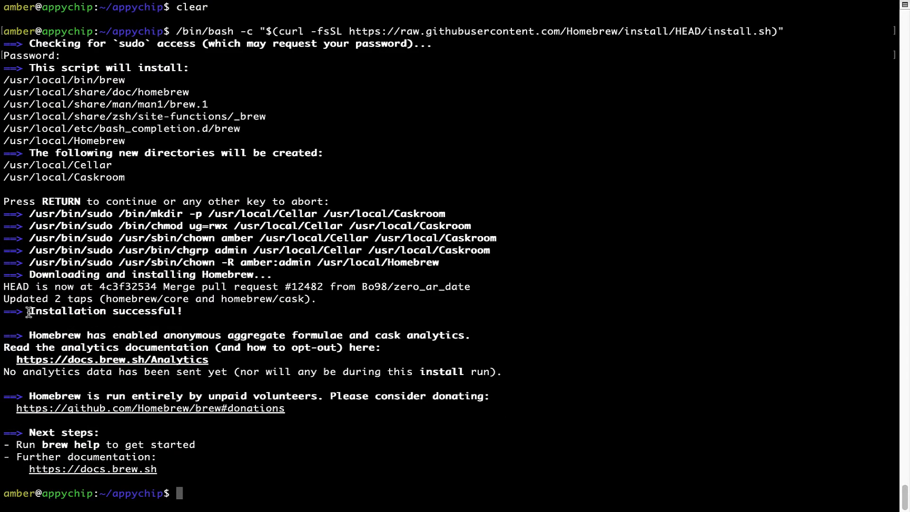
- Confirm the 'Installation successful!' message and begin typing the brew analytics command
double_click(104, 311)
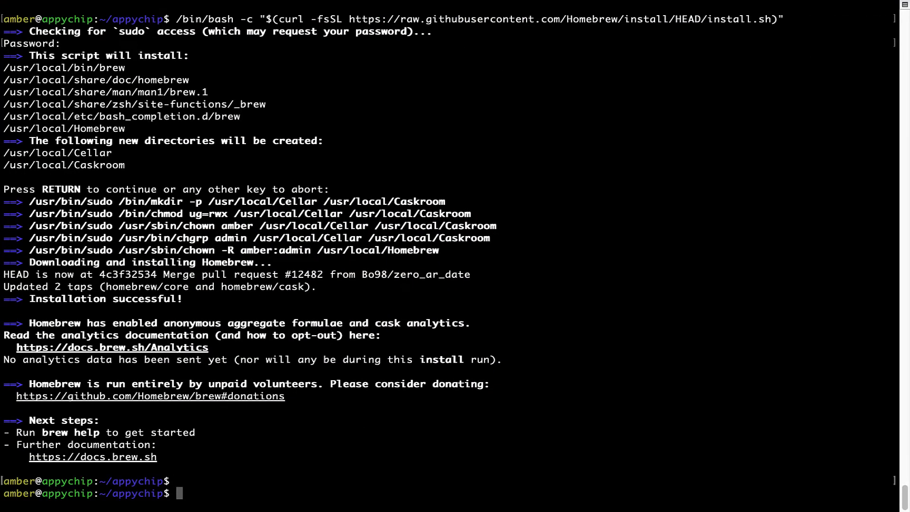
type("brew anal")
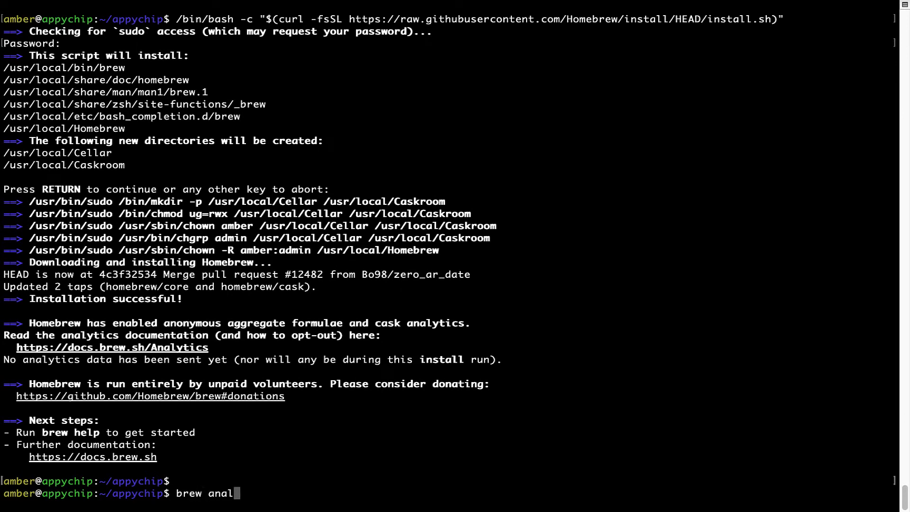
- Run 'brew analytics off', clear the screen, and type 'brew update'
type("ytics off")
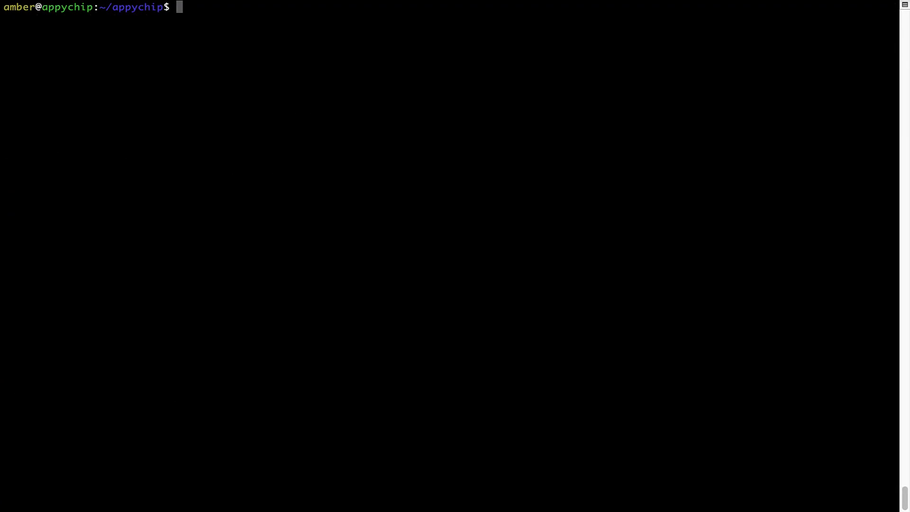
type("brew update")
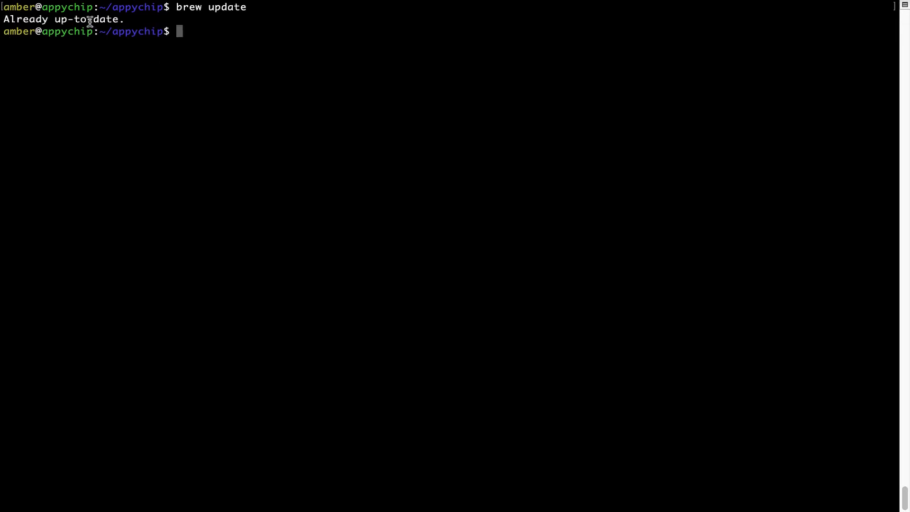
- Review the 'already up-to-date' output from brew update
triple_click(62, 18)
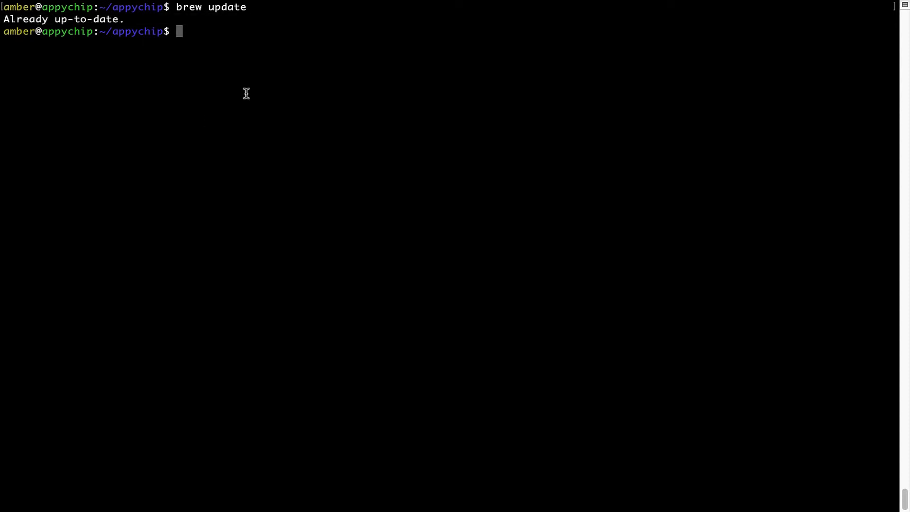
- Install a package with 'brew install' and clear the screen
type("brew ins")
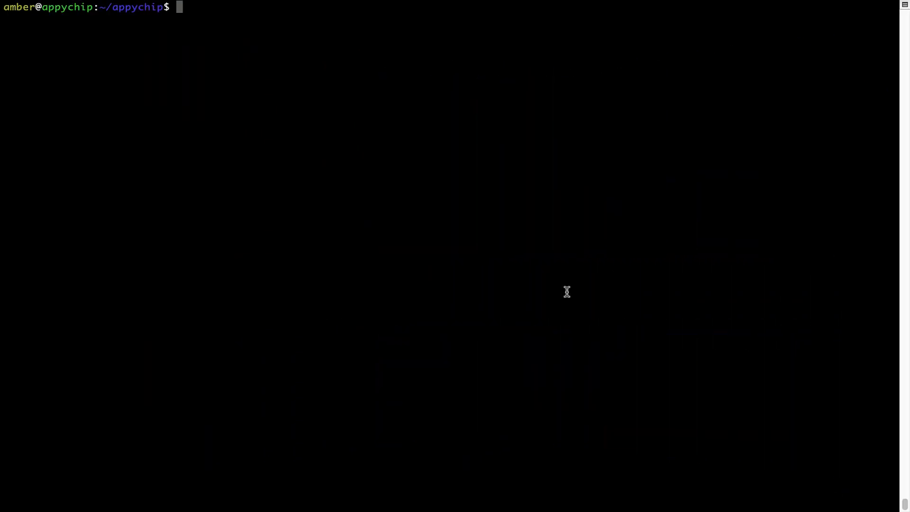
- Run 'brew reinstall hello', then clear the Terminal window
type("brew reinsta")
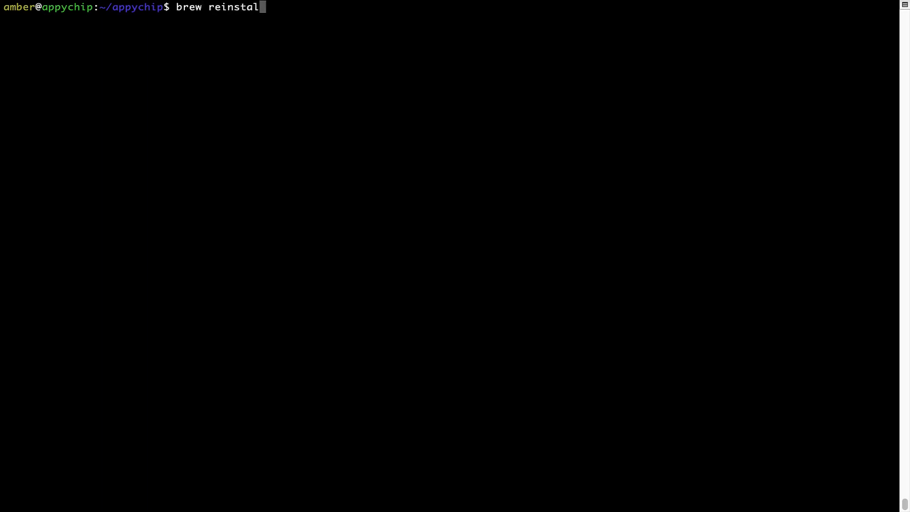
type("l")
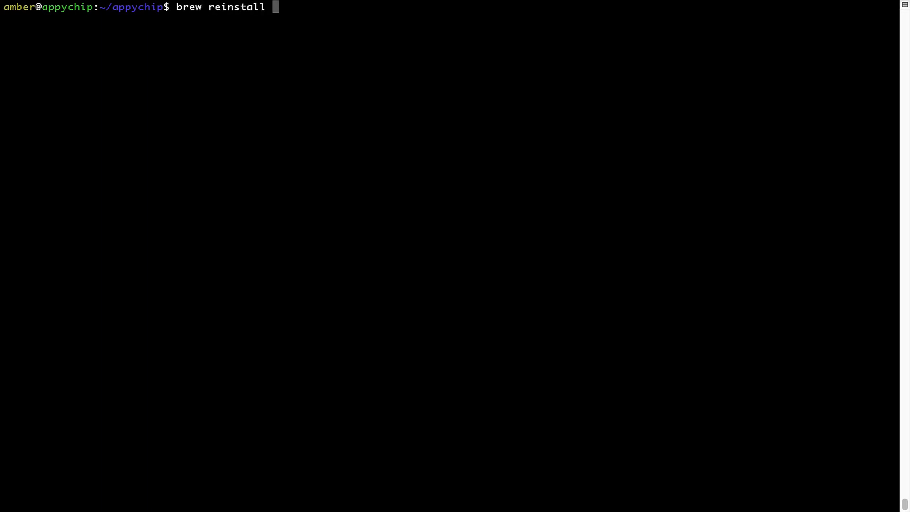
type("he")
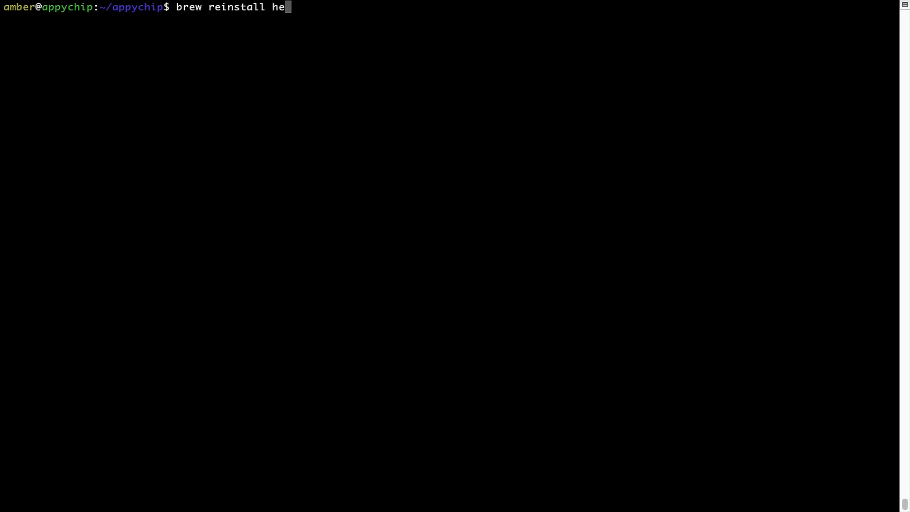
type("llo")
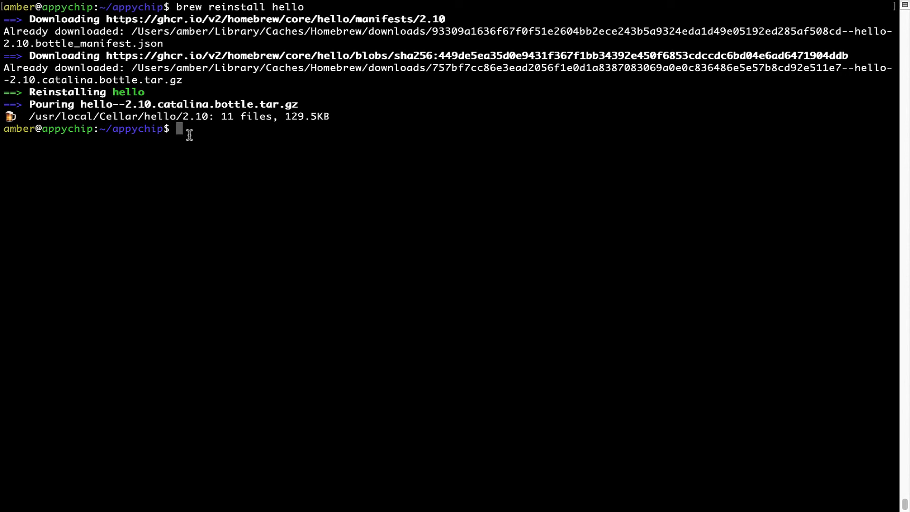
type("clea")
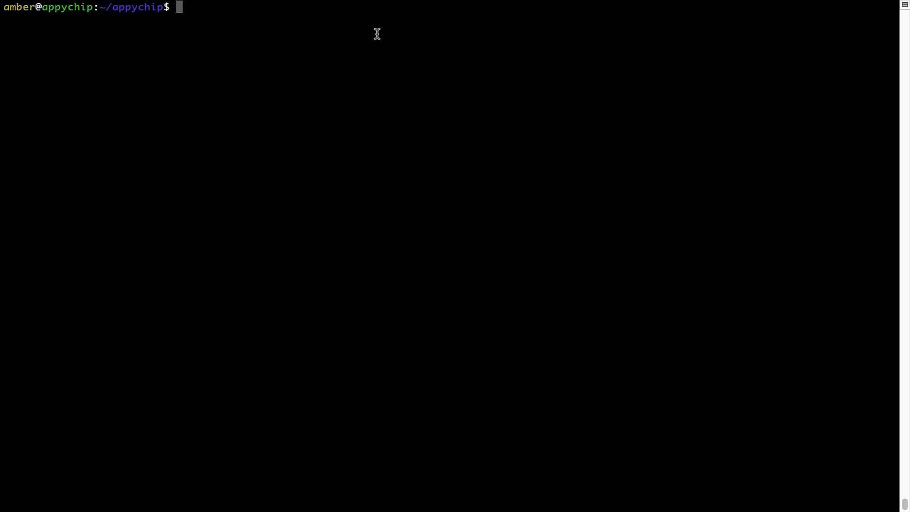
- Run 'brew uninstall hello' to remove the hello package
type("brew")
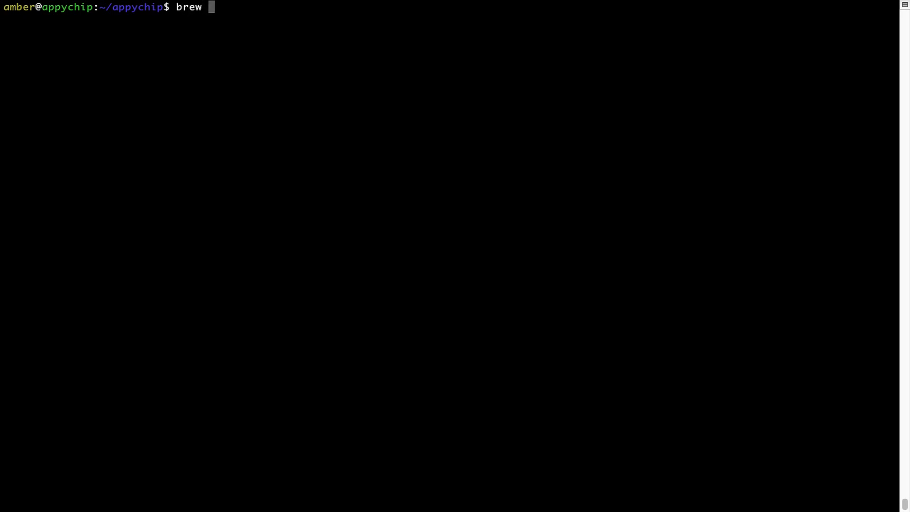
type("uninstall")
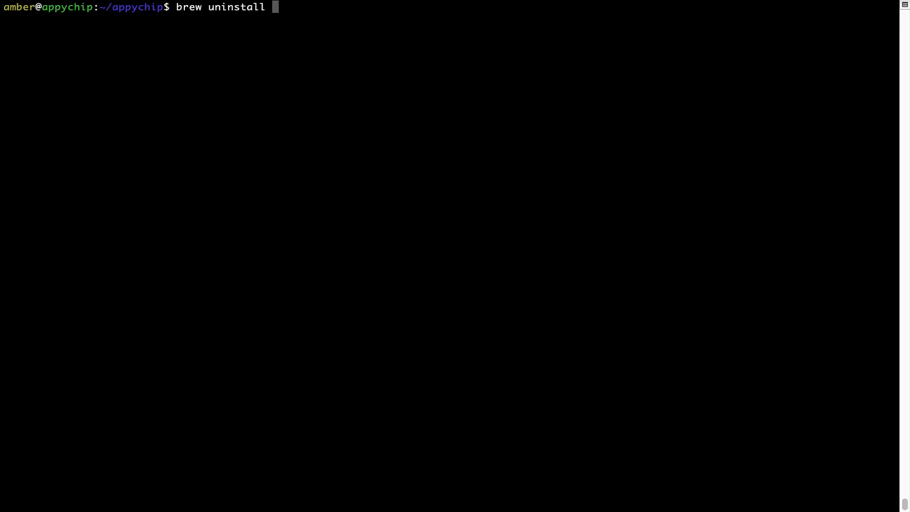
type("hello")
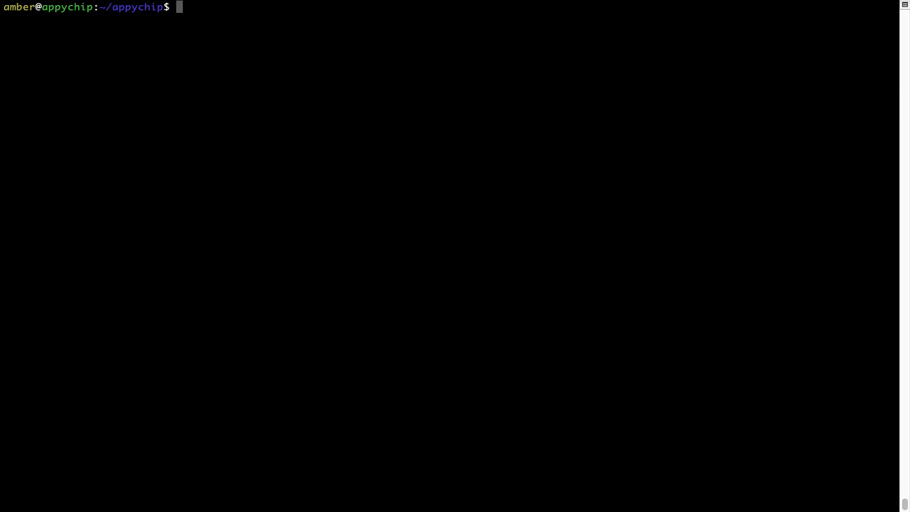
- Enter the command 'brew cleanup' at the Terminal prompt without running it
type("brew")
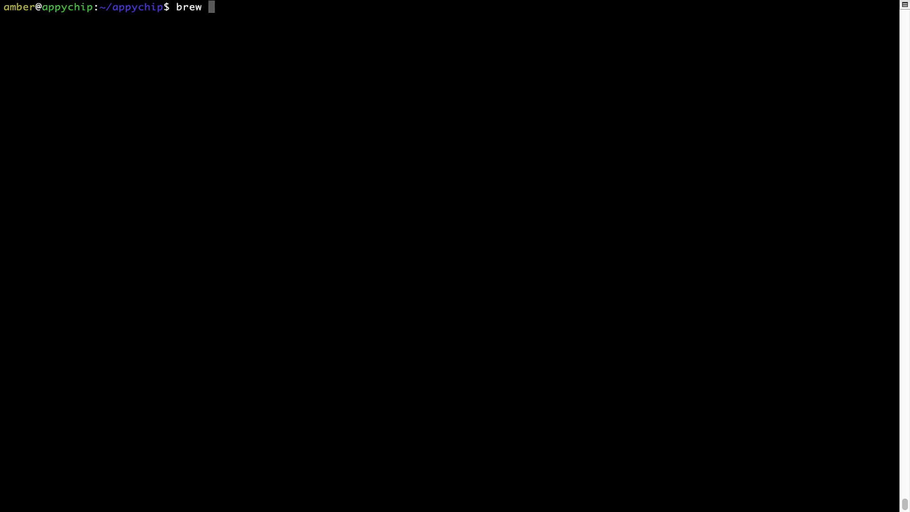
type("cleanup")
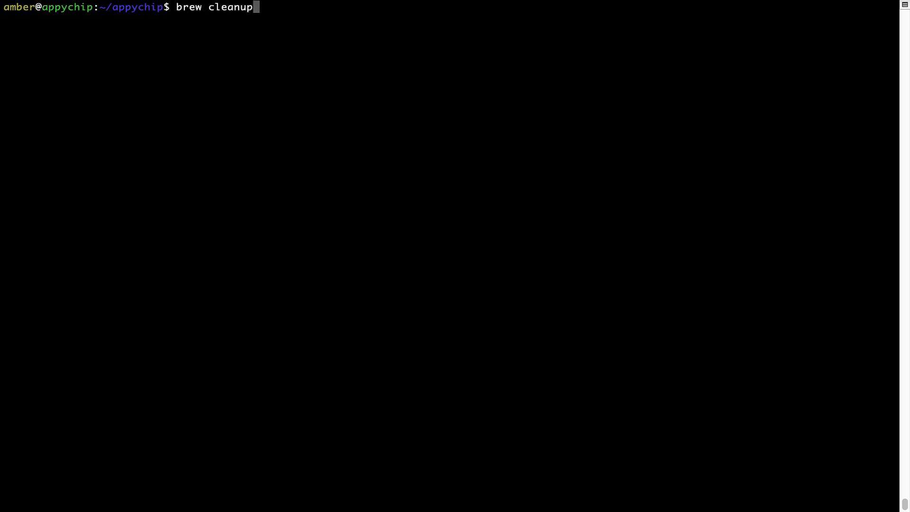